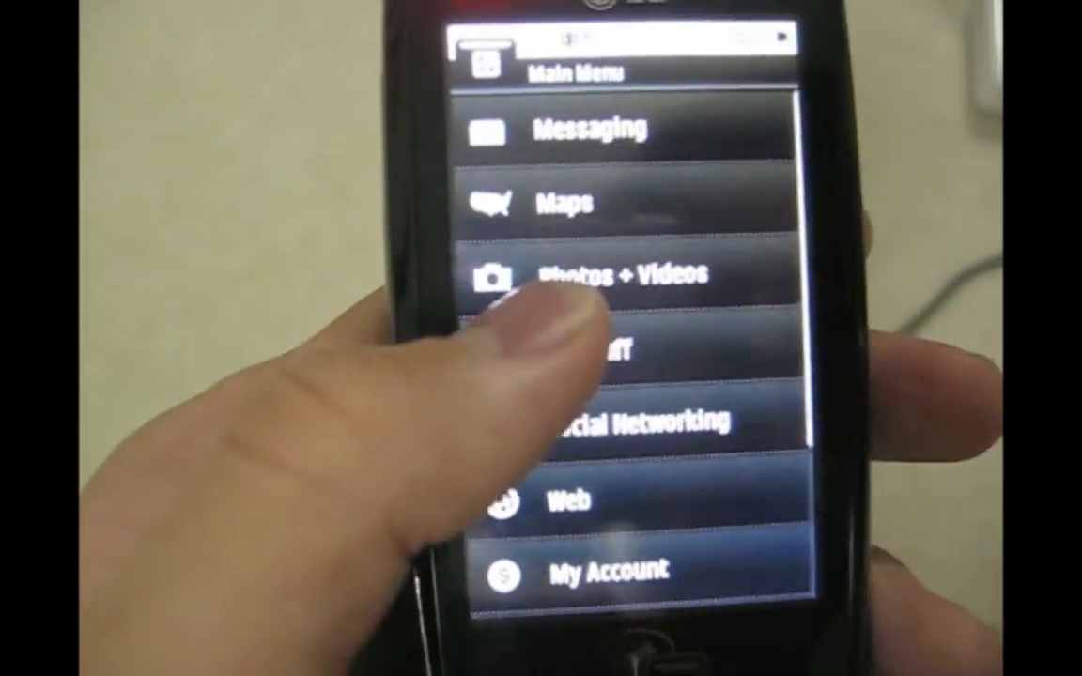
scroll("down", 3)
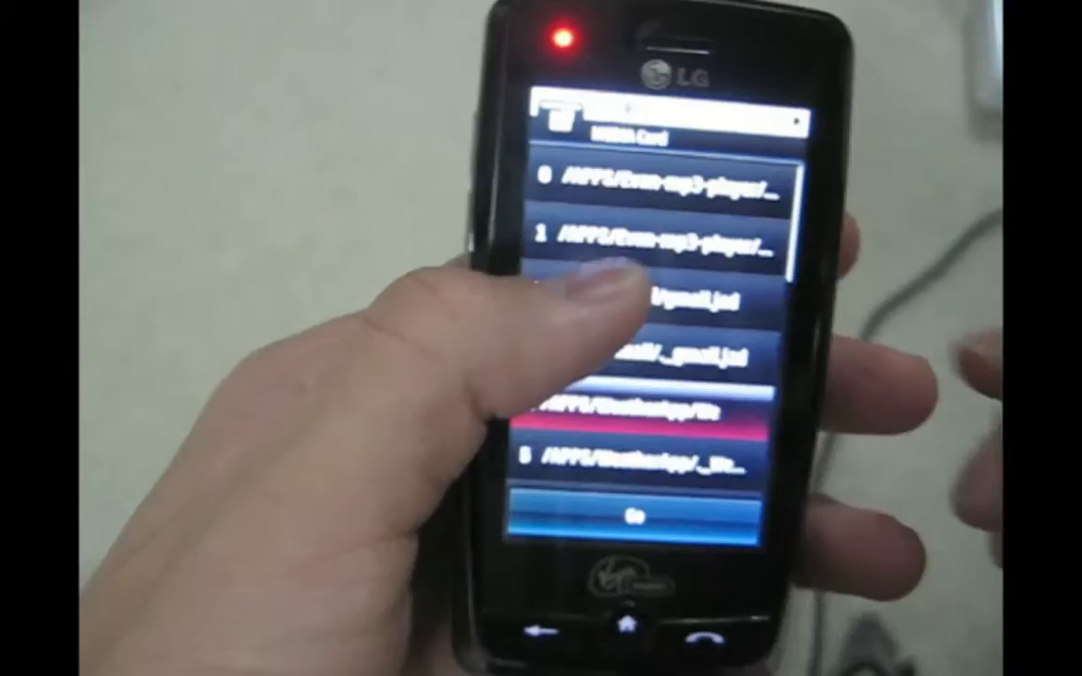
scroll("down", 3)
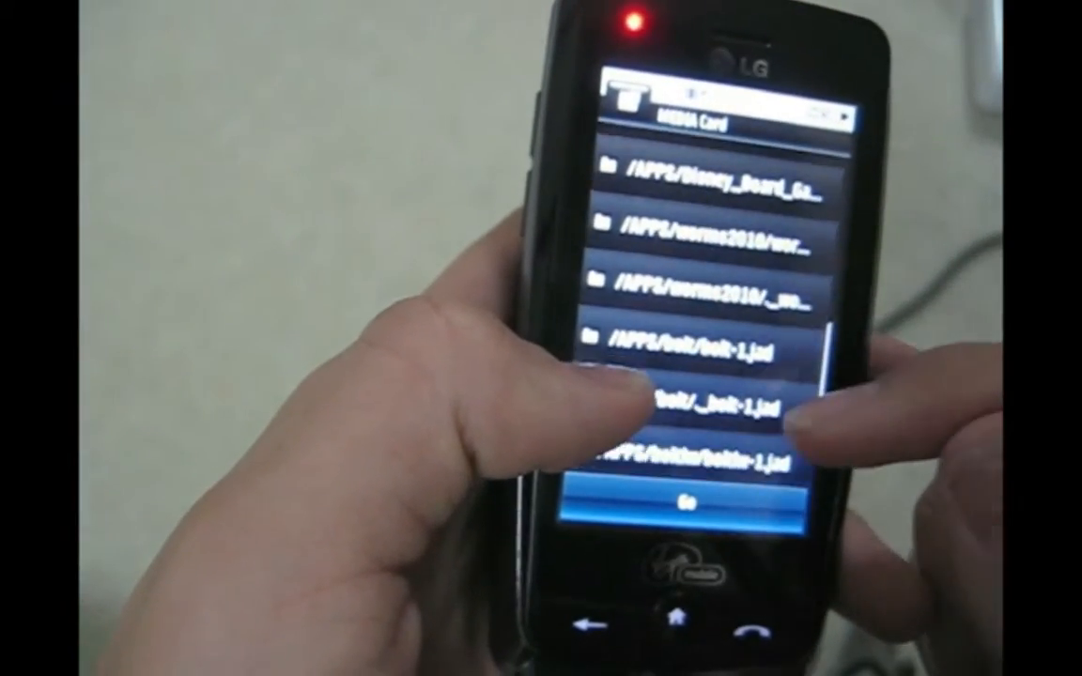
scroll("down", 3)
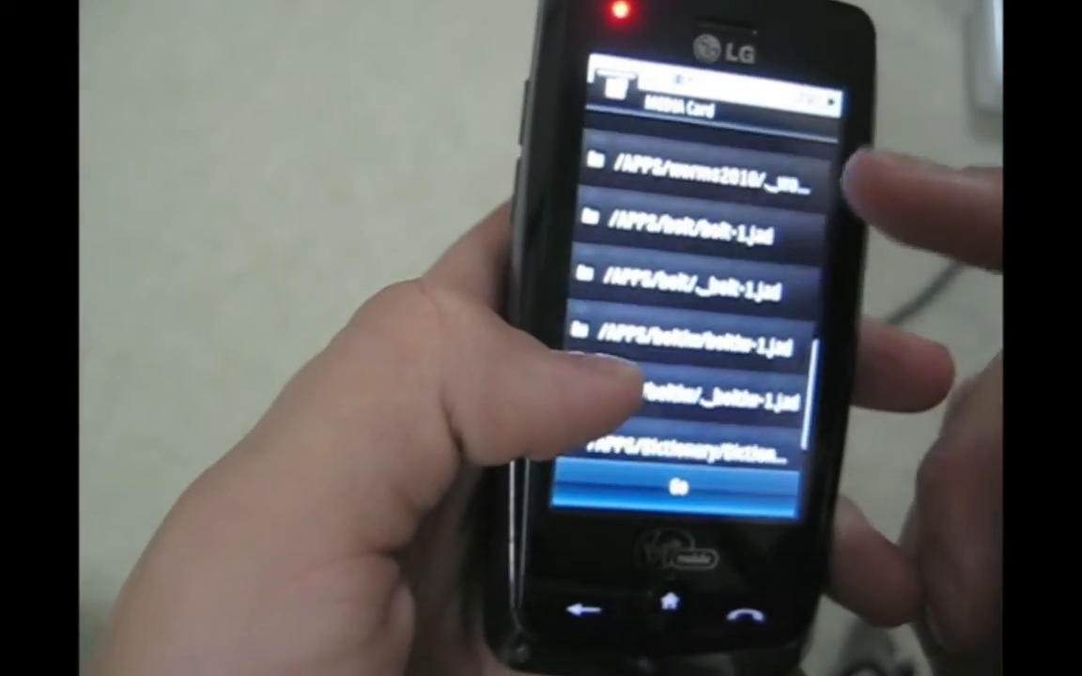
scroll("down", 3)
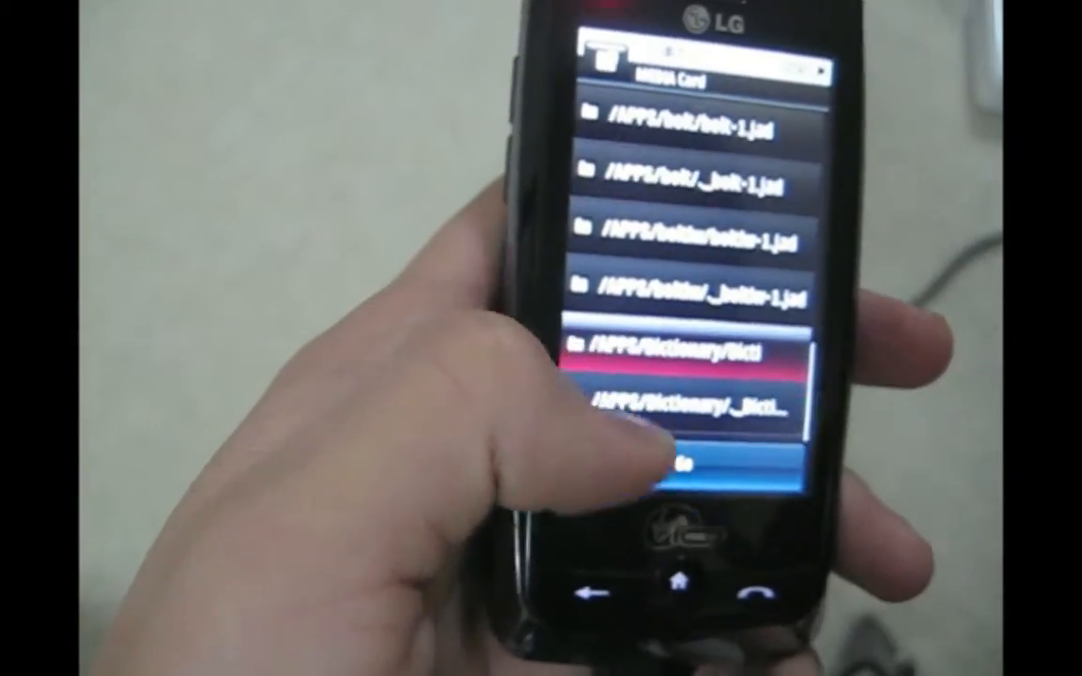